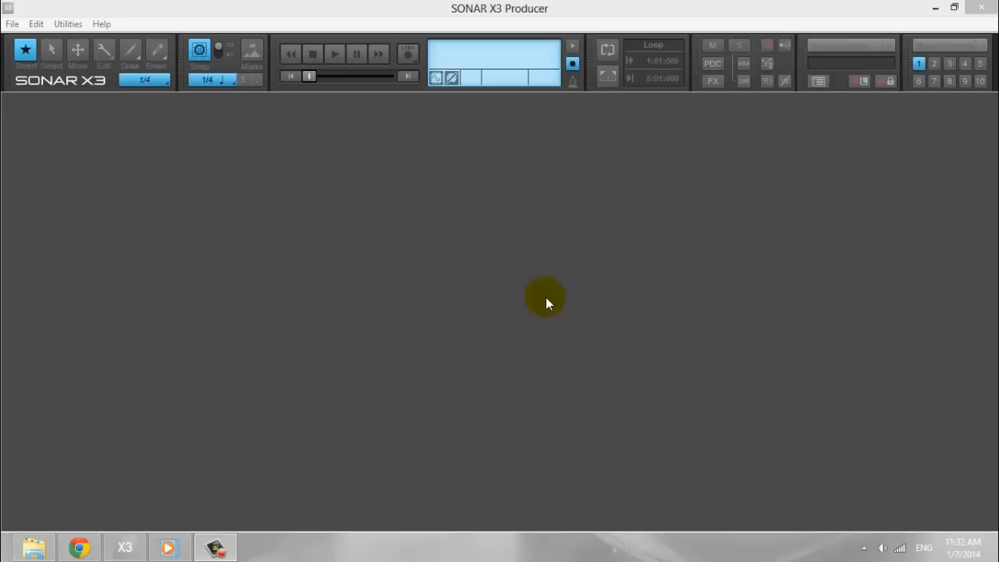
- In Preferences, deselect and reselect Fishman TriplePlay as the MIDI input, then accept
left_click(36, 24)
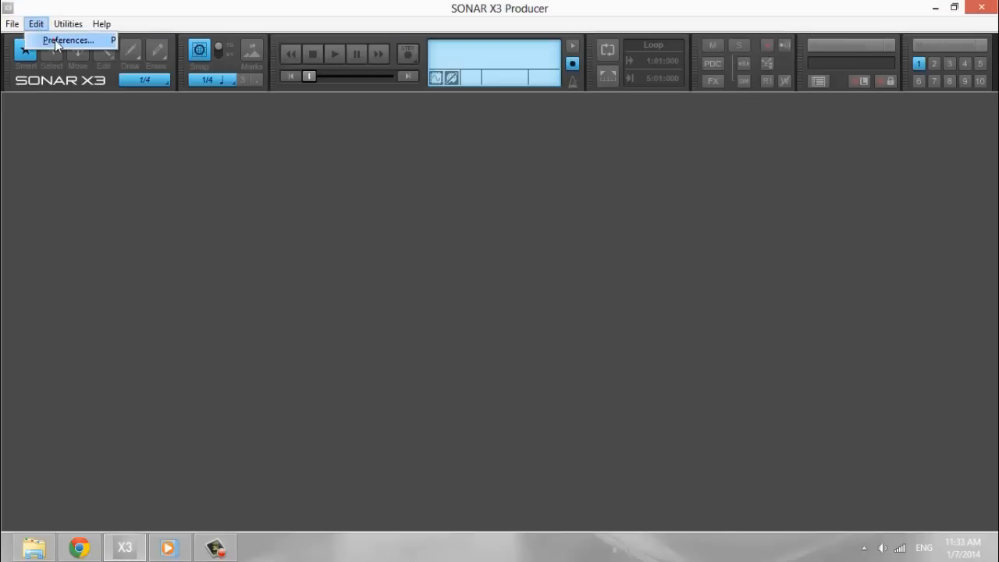
left_click(68, 39)
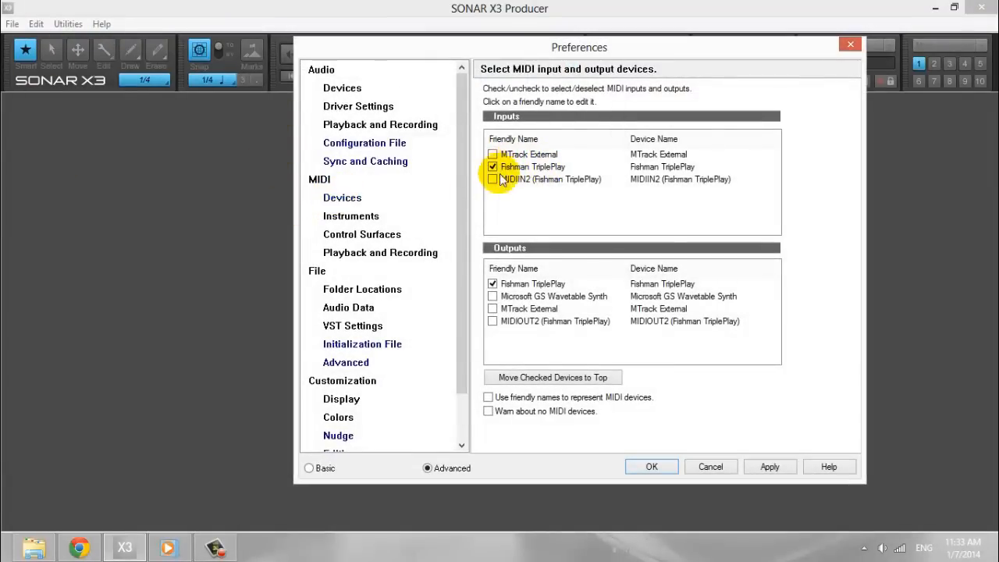
left_click(492, 166)
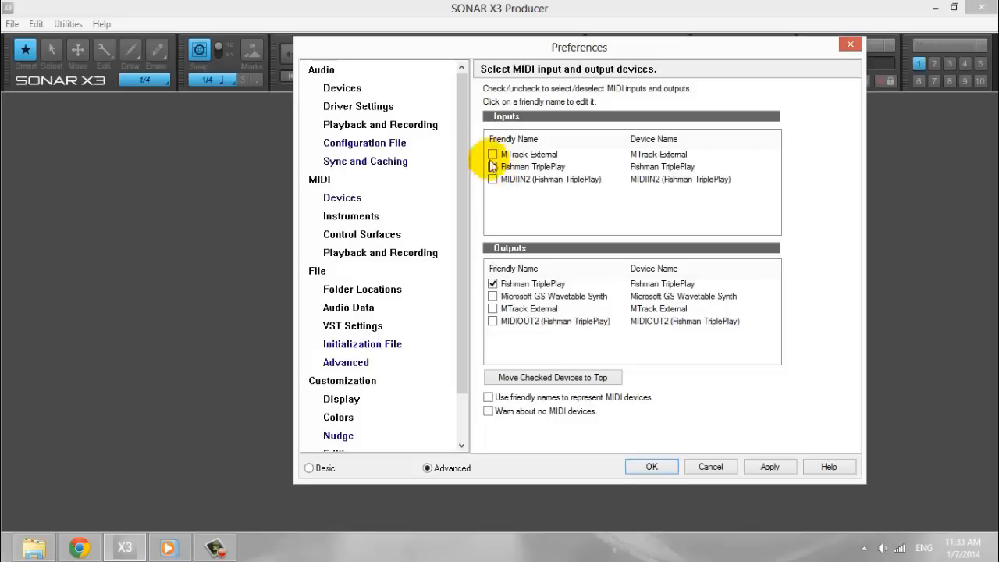
left_click(492, 166)
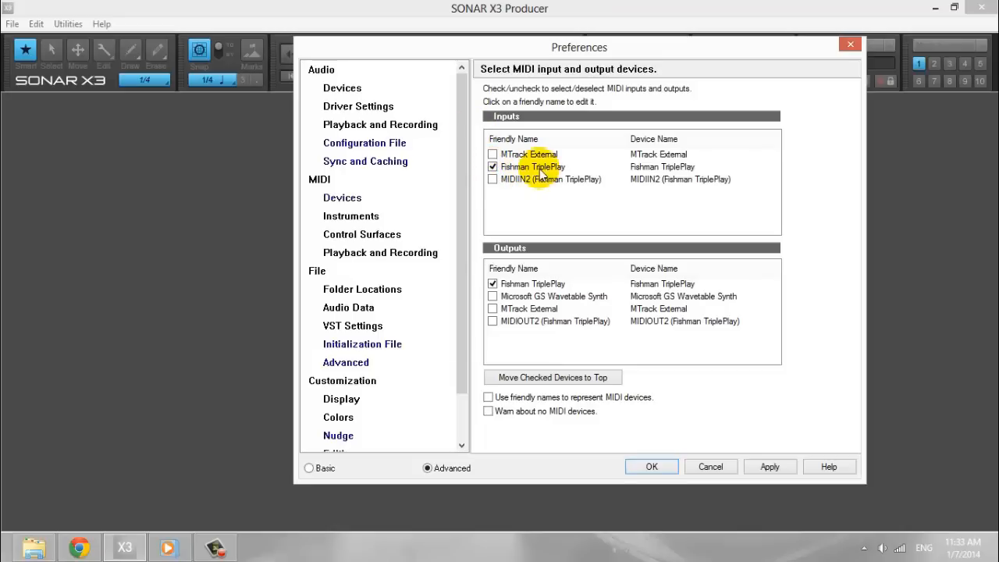
left_click(651, 466)
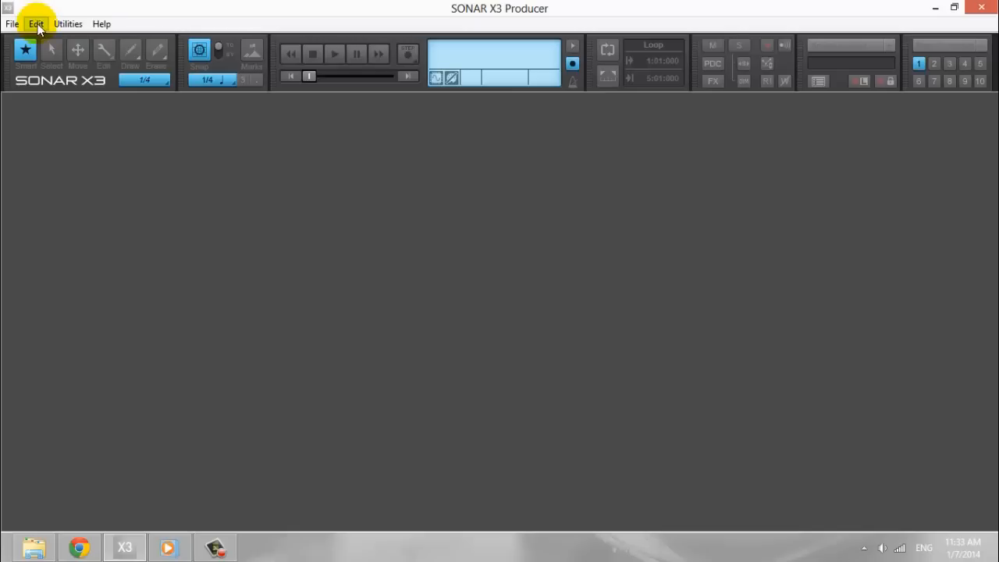
- Create a new project from the Normal template and insert MIDI Track 1
left_click(11, 23)
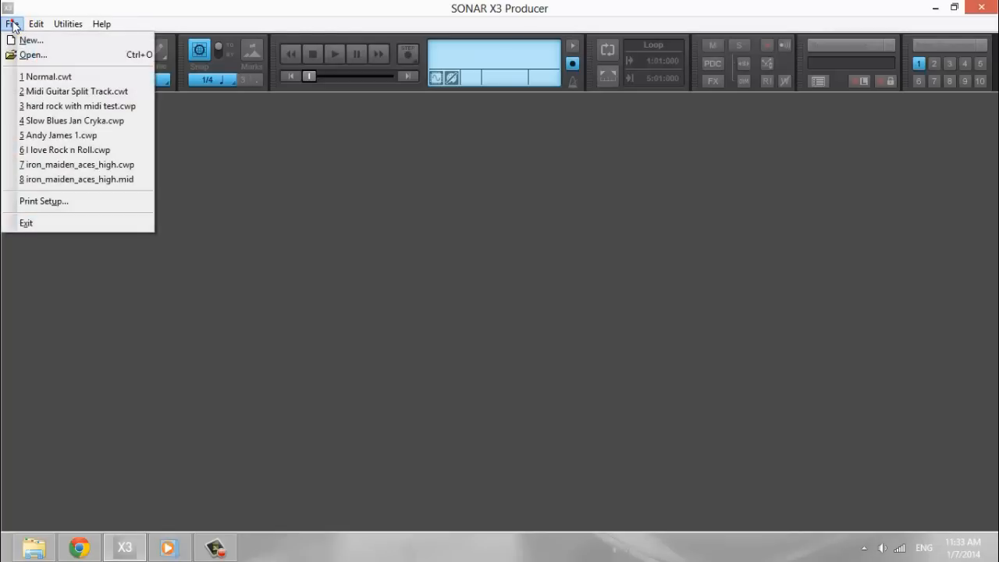
mouse_move(31, 39)
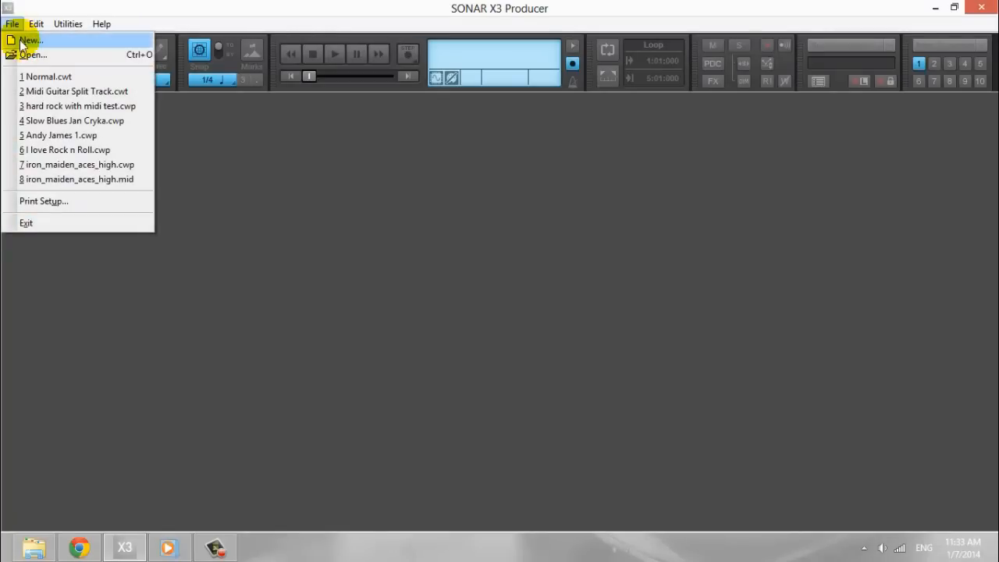
left_click(31, 40)
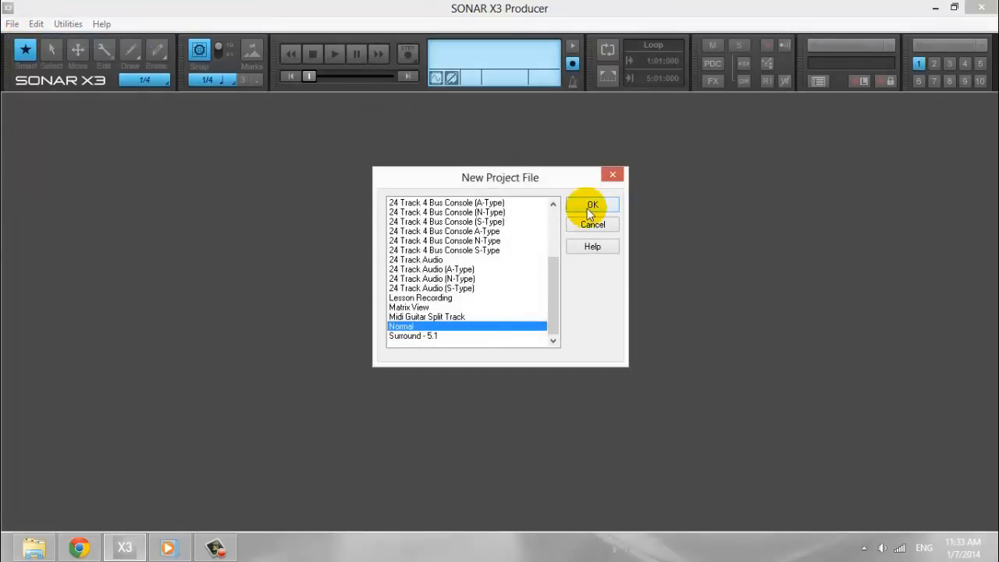
left_click(591, 205)
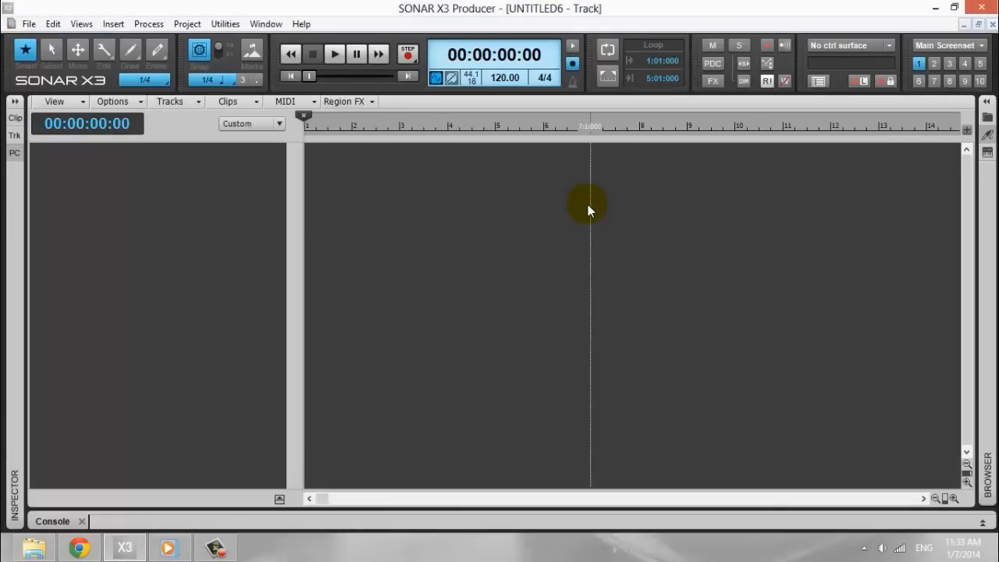
left_click(113, 24)
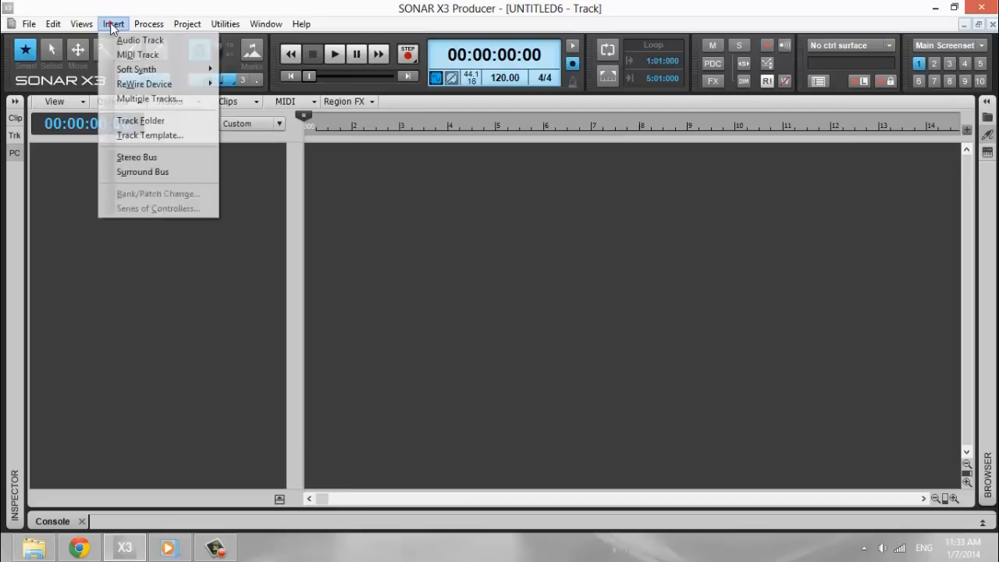
mouse_move(138, 54)
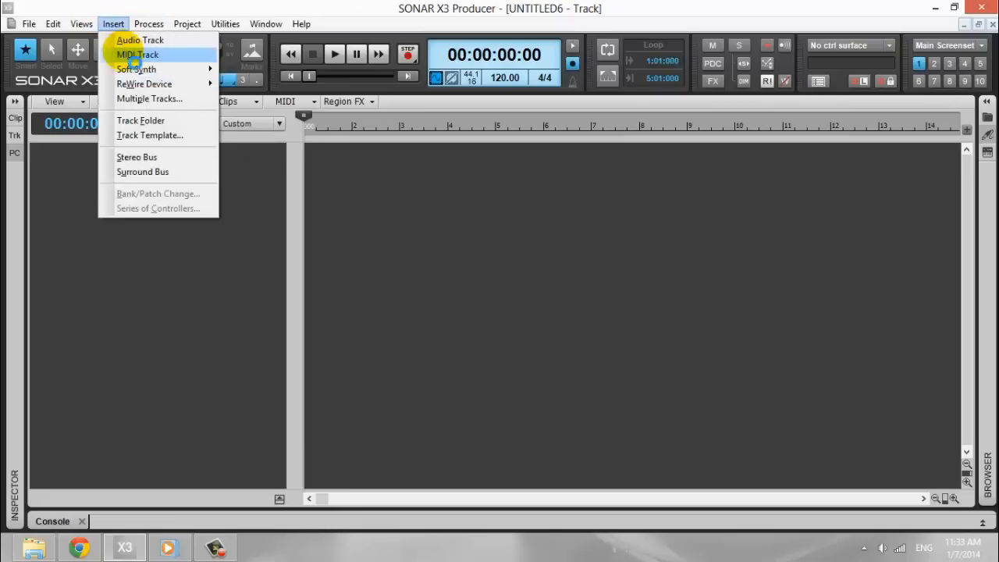
left_click(136, 54)
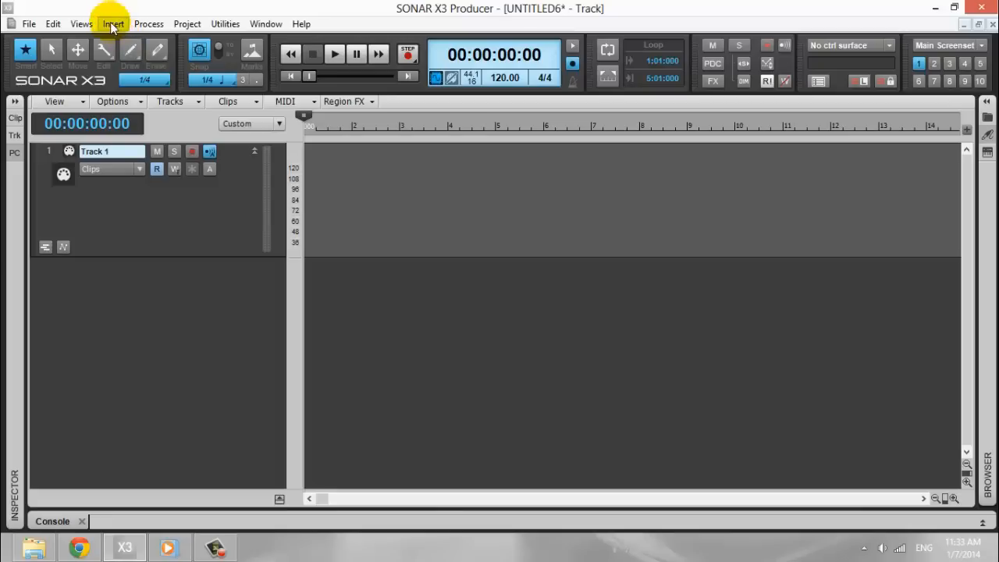
left_click(81, 23)
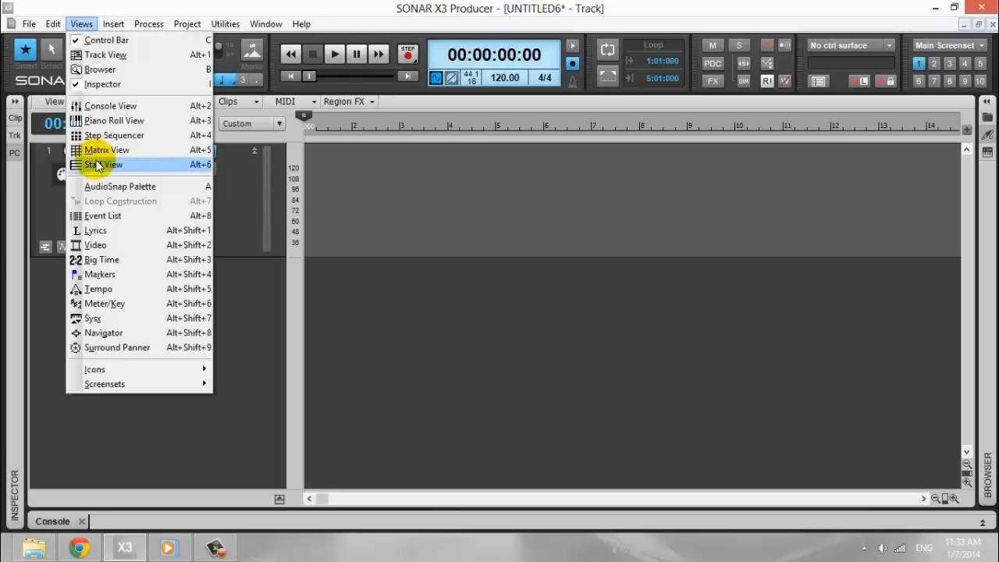
left_click(99, 164)
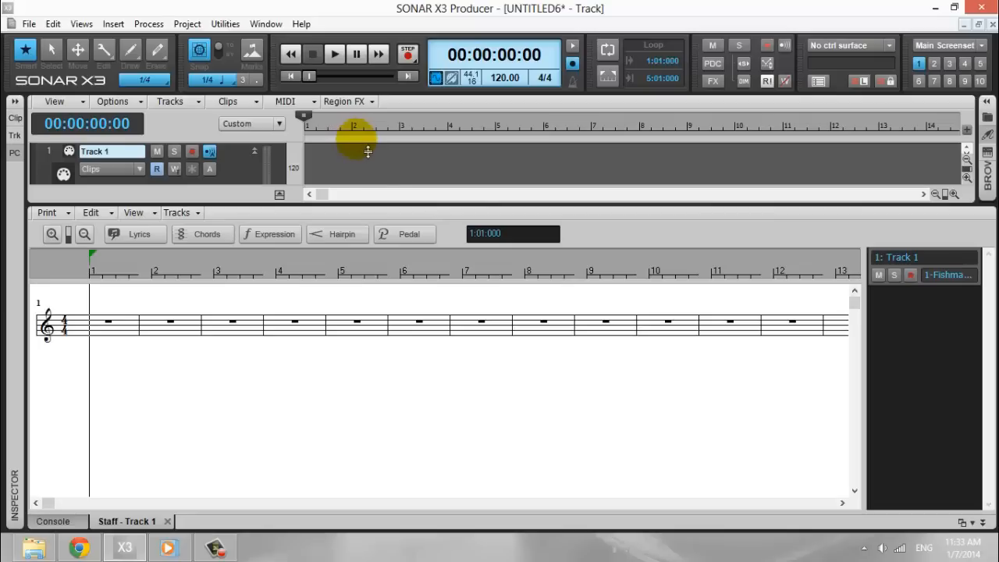
left_click(406, 54)
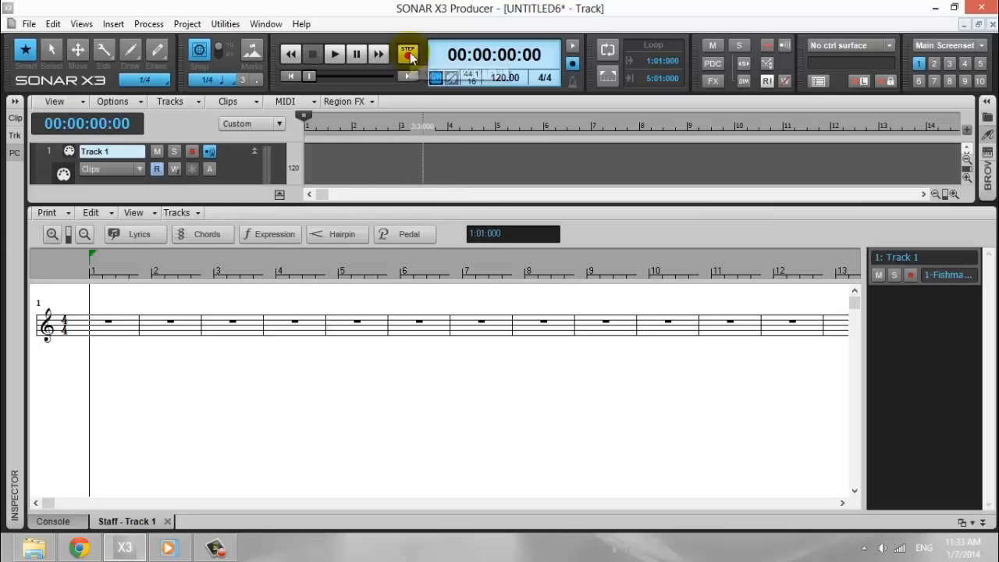
mouse_move(409, 54)
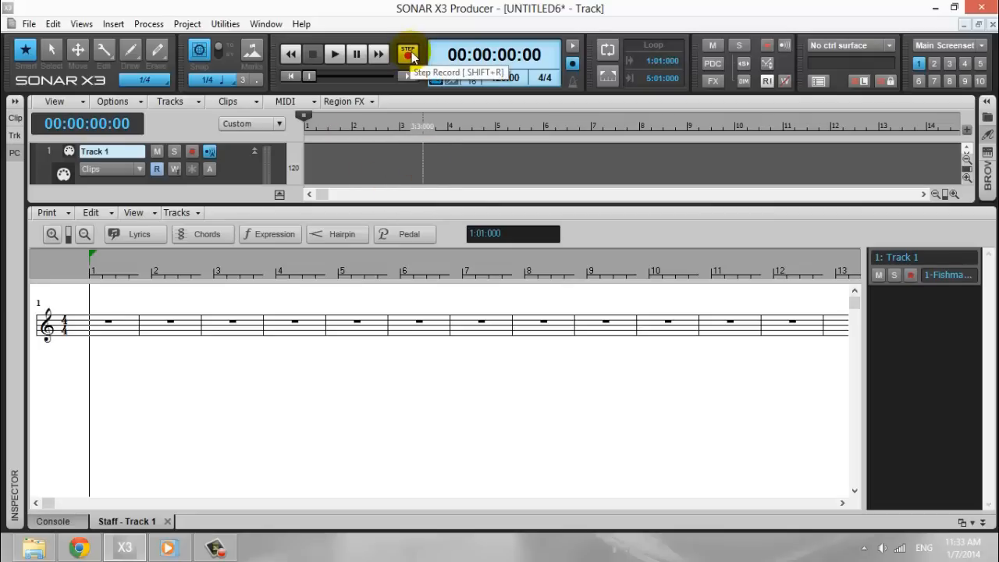
left_click(409, 55)
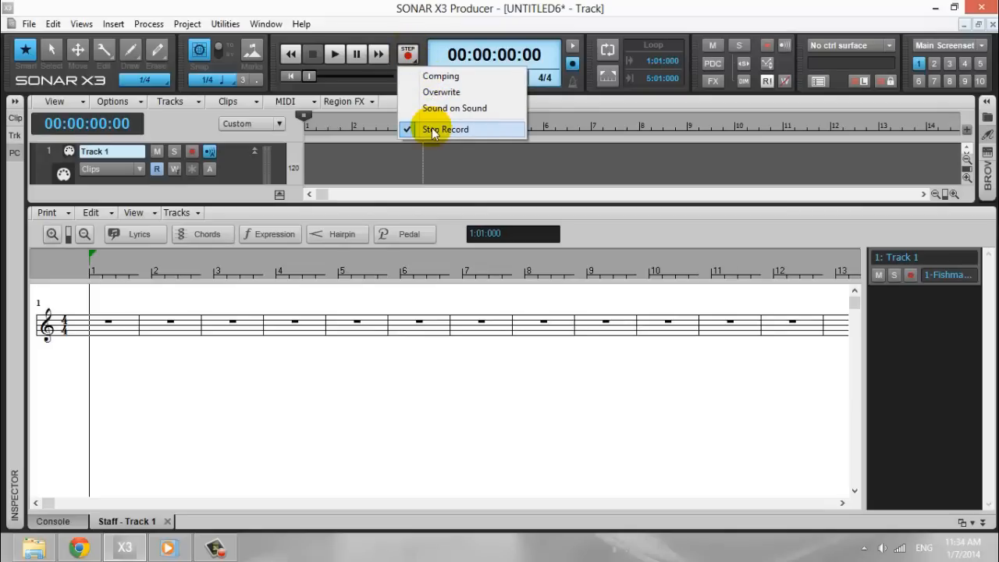
left_click(445, 129)
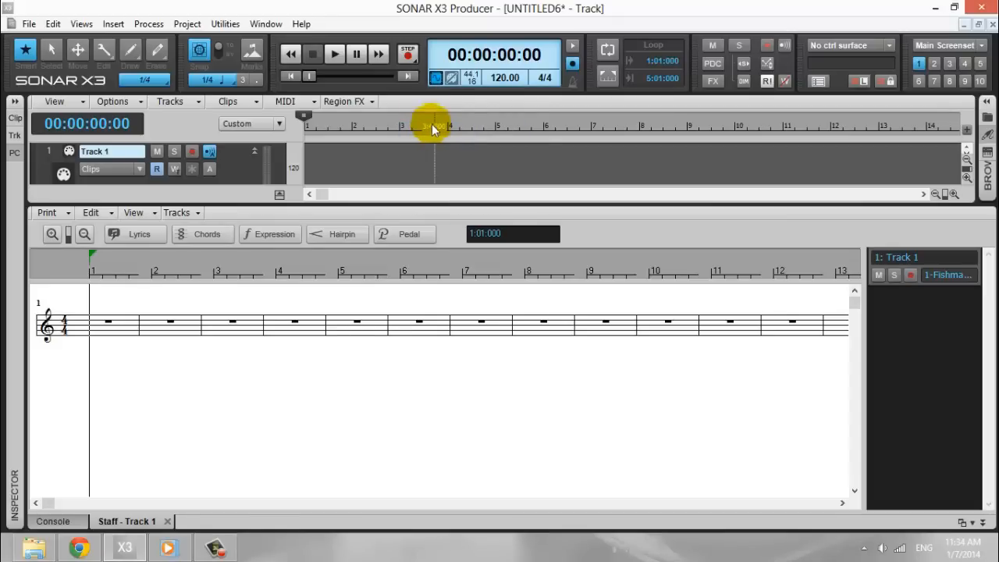
mouse_move(406, 55)
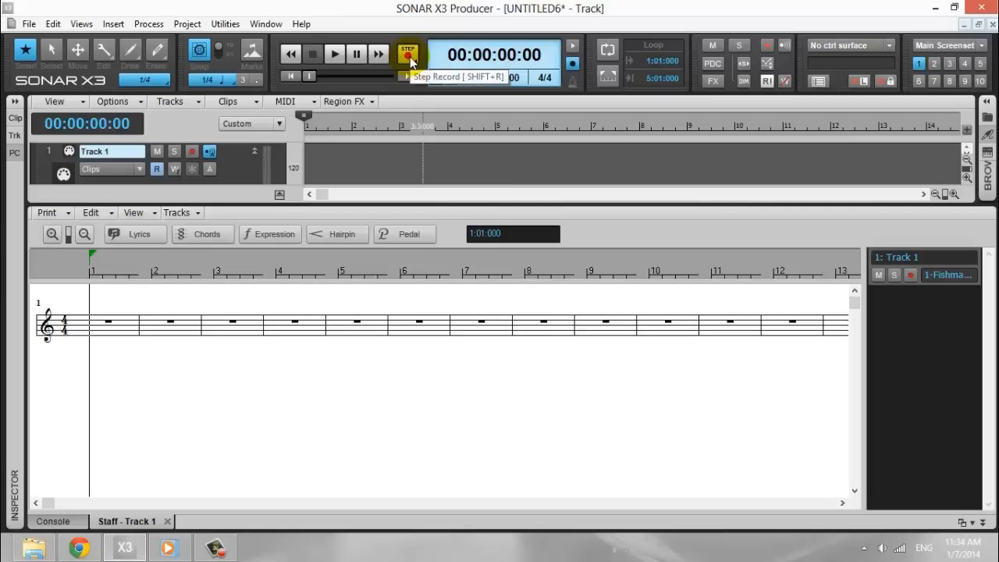
left_click(407, 56)
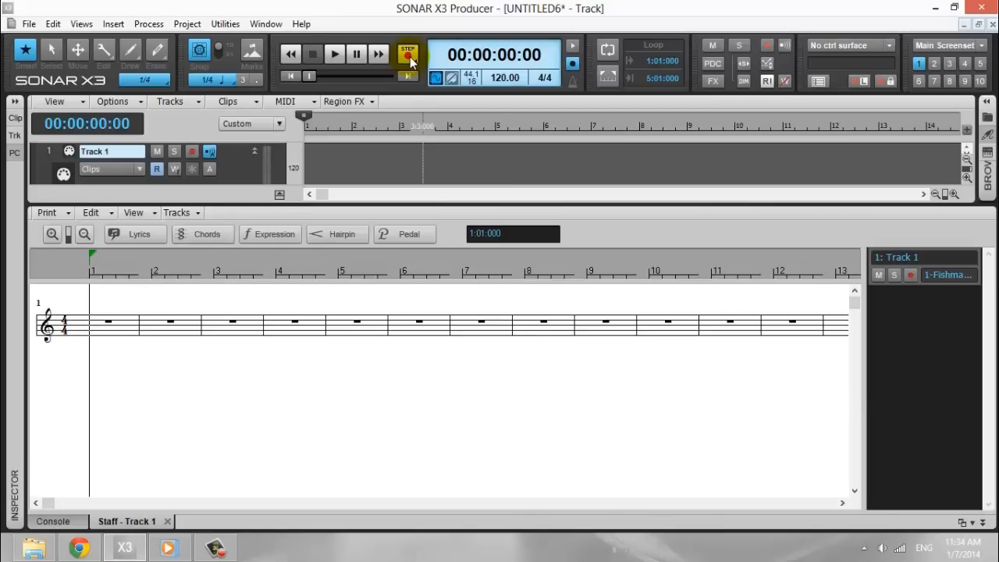
- Open Step Record for Track 1 and move its window clear of the staff
left_click(407, 54)
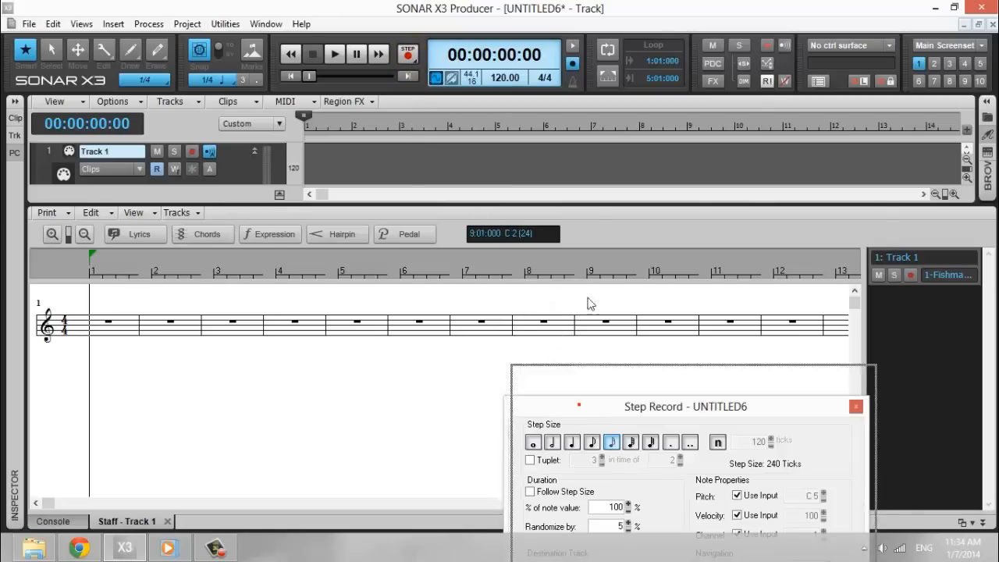
left_click_drag(685, 406, 715, 111)
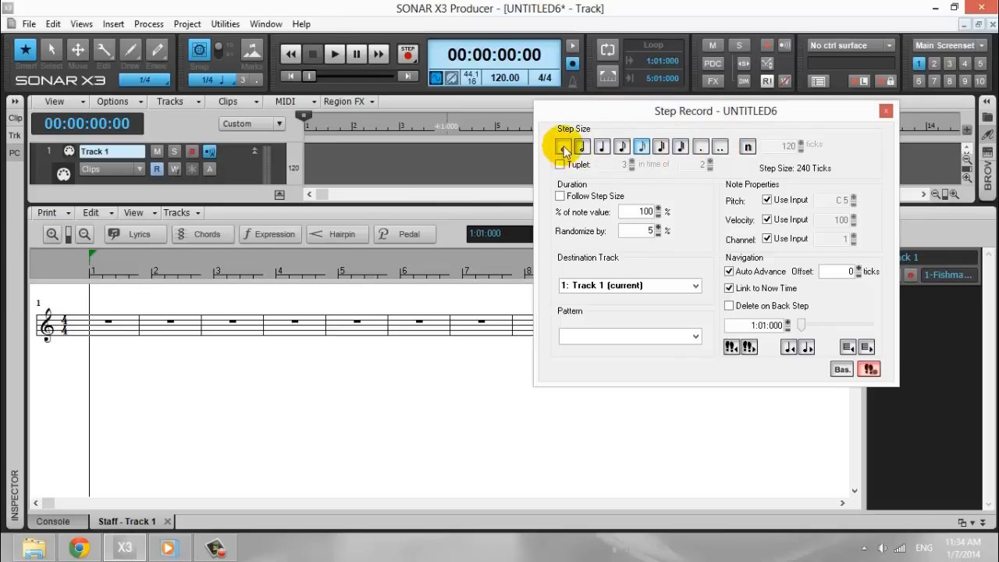
mouse_move(602, 148)
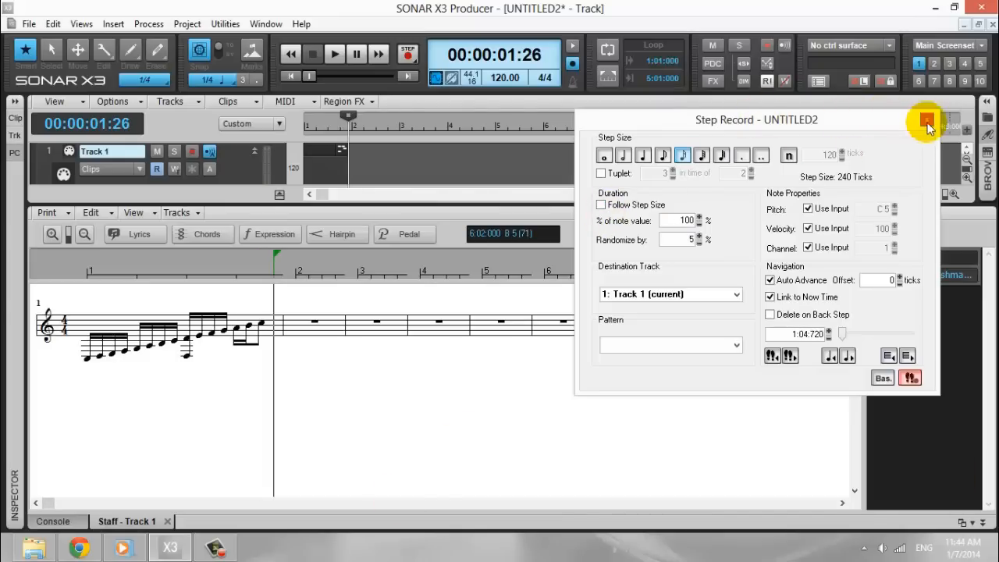
- Close Step Record and select the low D note in measure 1
left_click(927, 121)
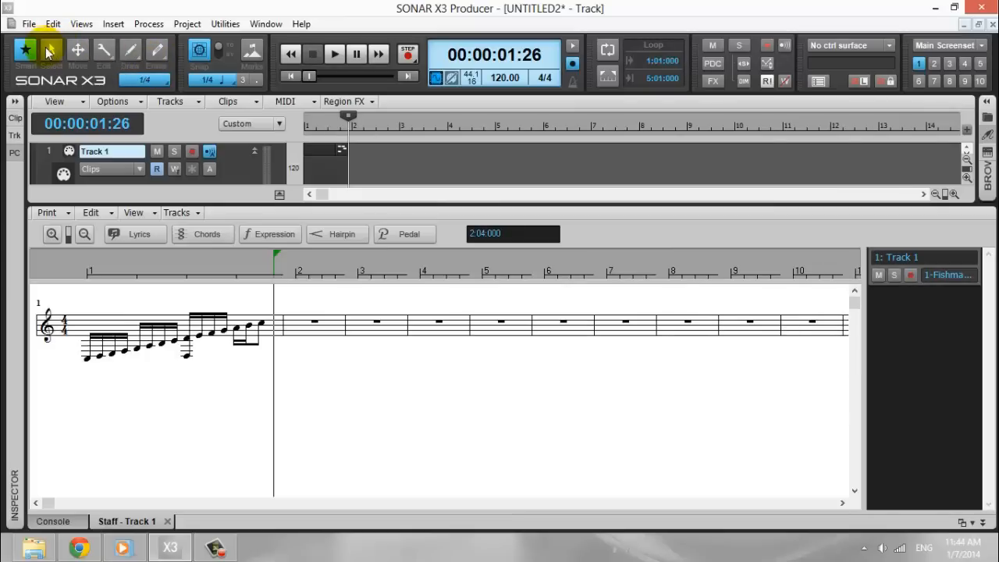
left_click(51, 50)
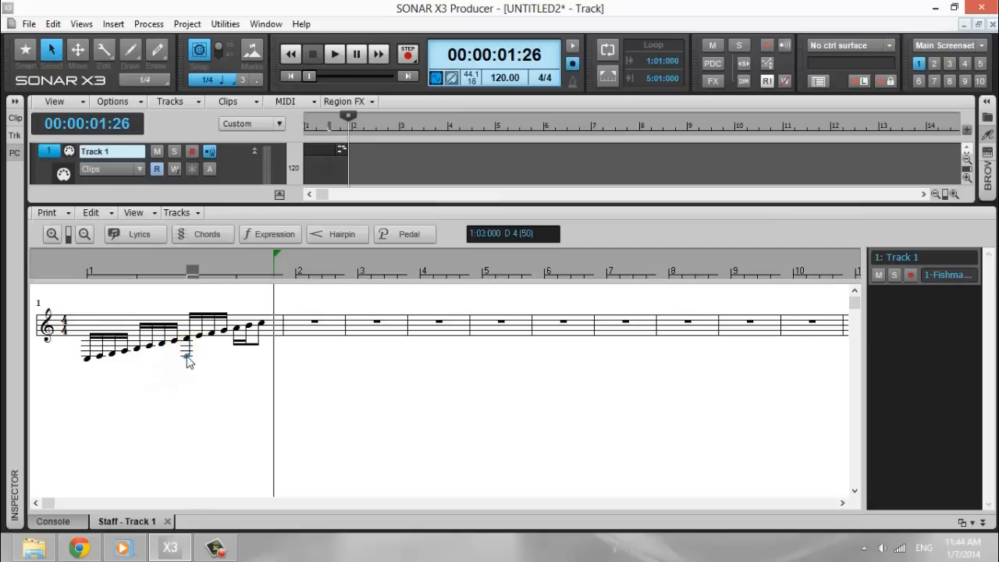
left_click(186, 356)
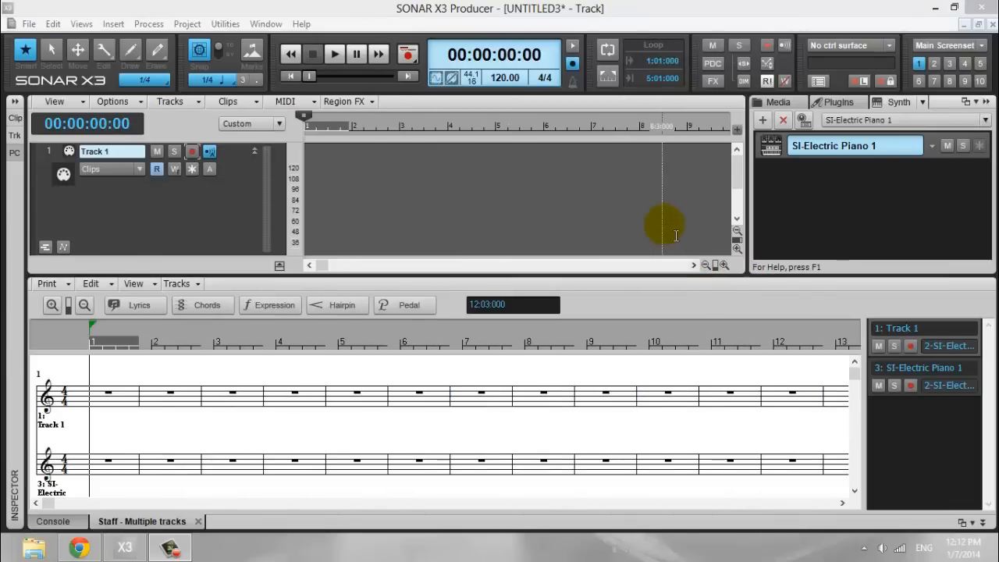
mouse_move(628, 237)
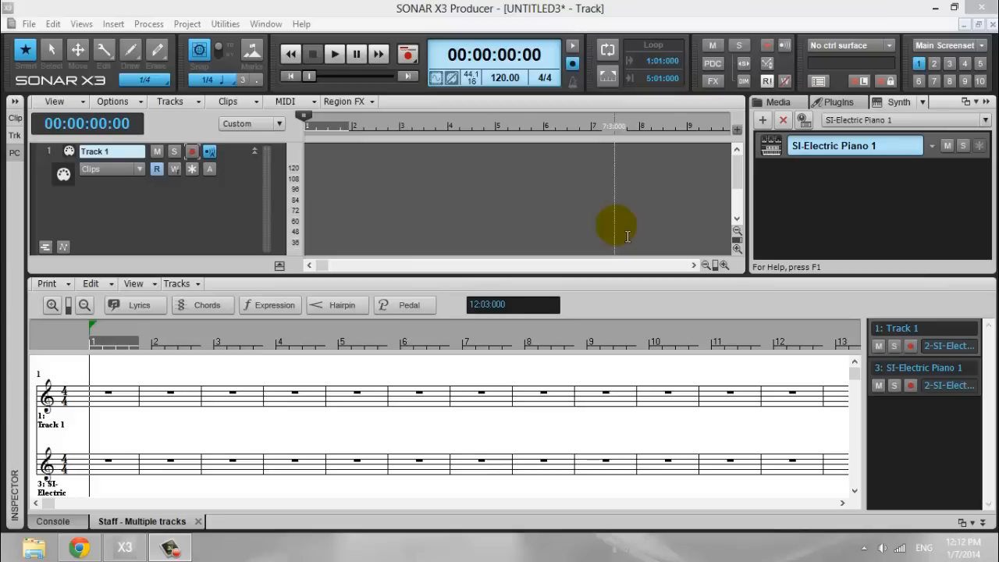
mouse_move(359, 187)
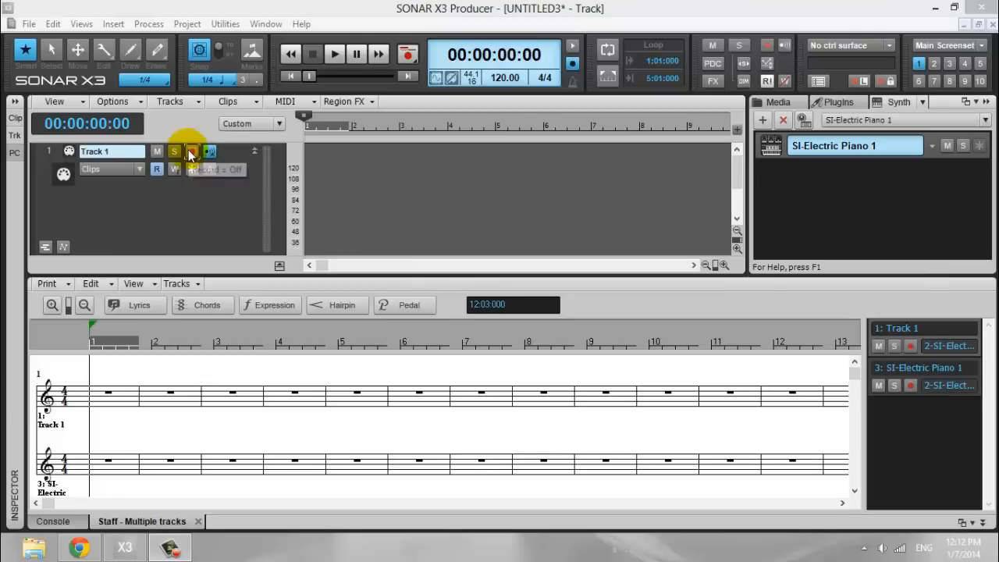
- Enable Record Arm on Track 1 in the Track view
left_click(192, 151)
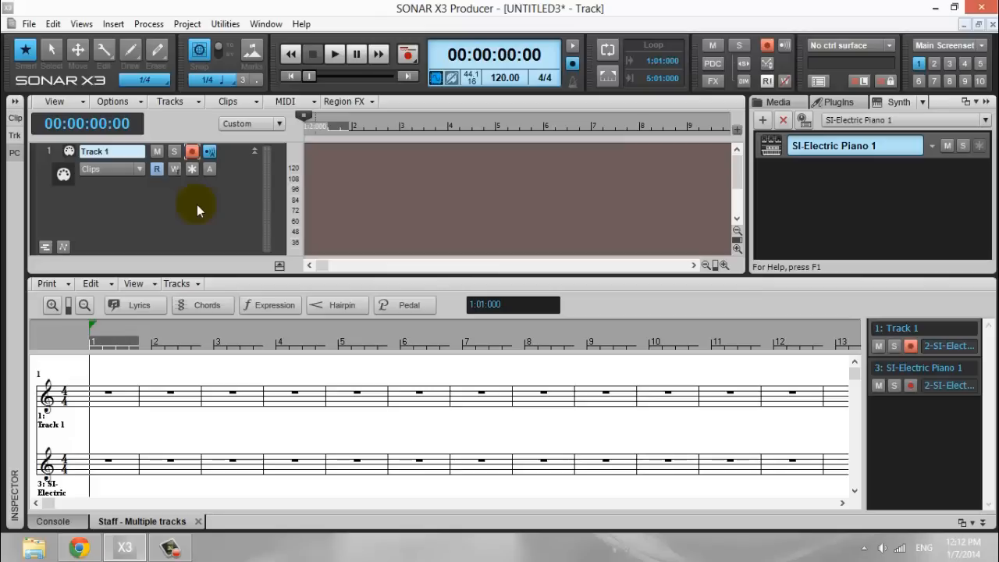
- Record a live guitar take of chords and melody notes into Track 1
left_click(407, 53)
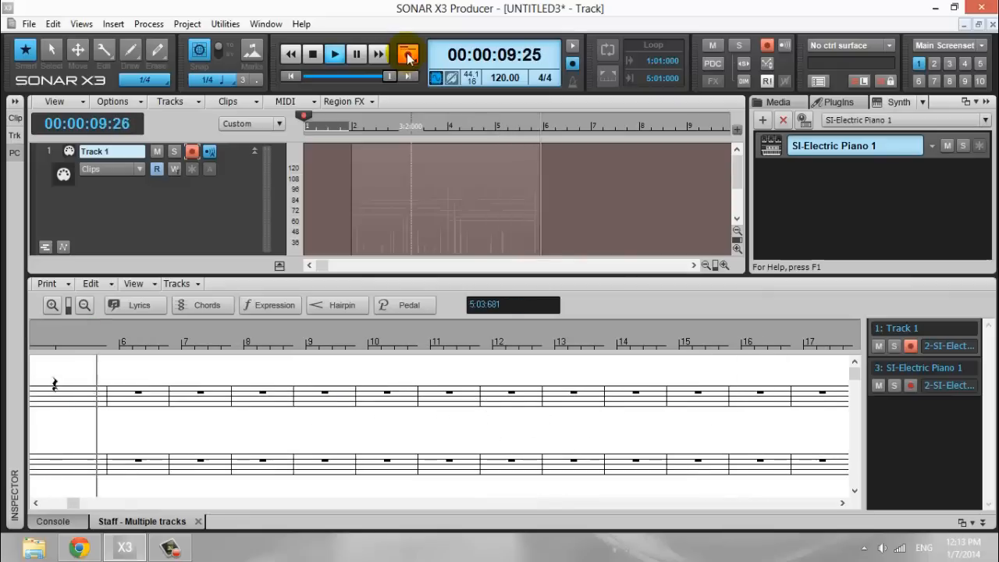
left_click(334, 54)
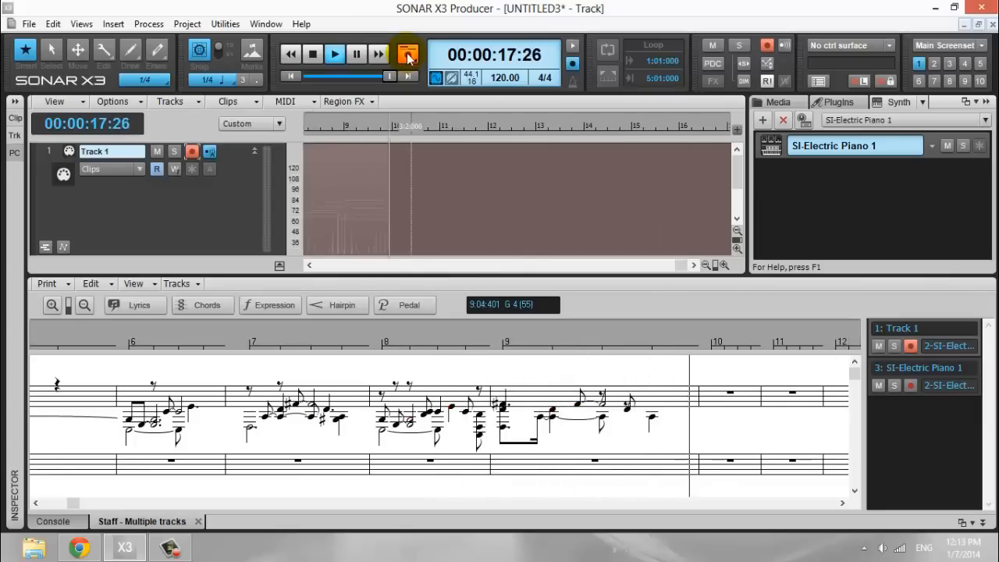
left_click(334, 53)
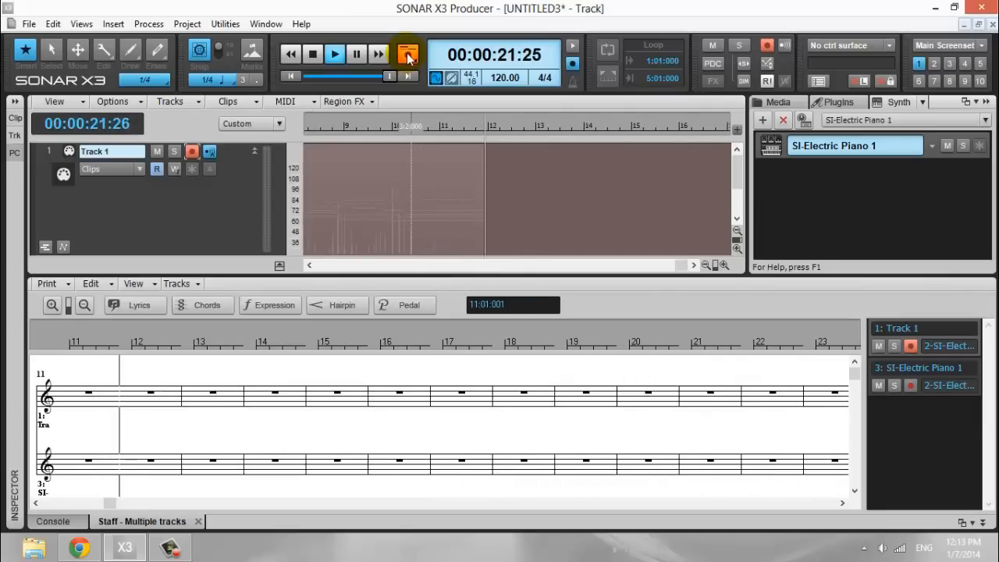
left_click(334, 54)
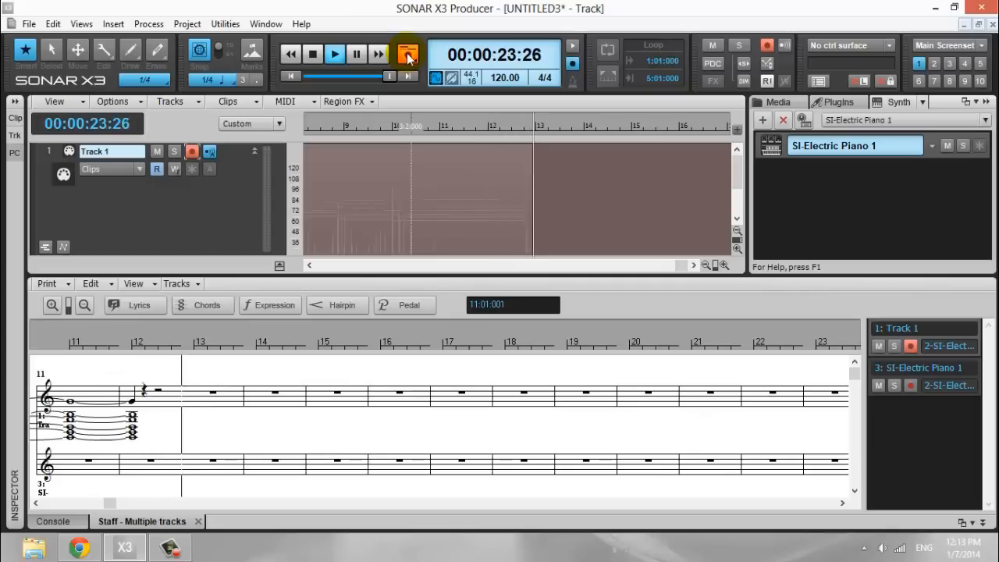
left_click(290, 54)
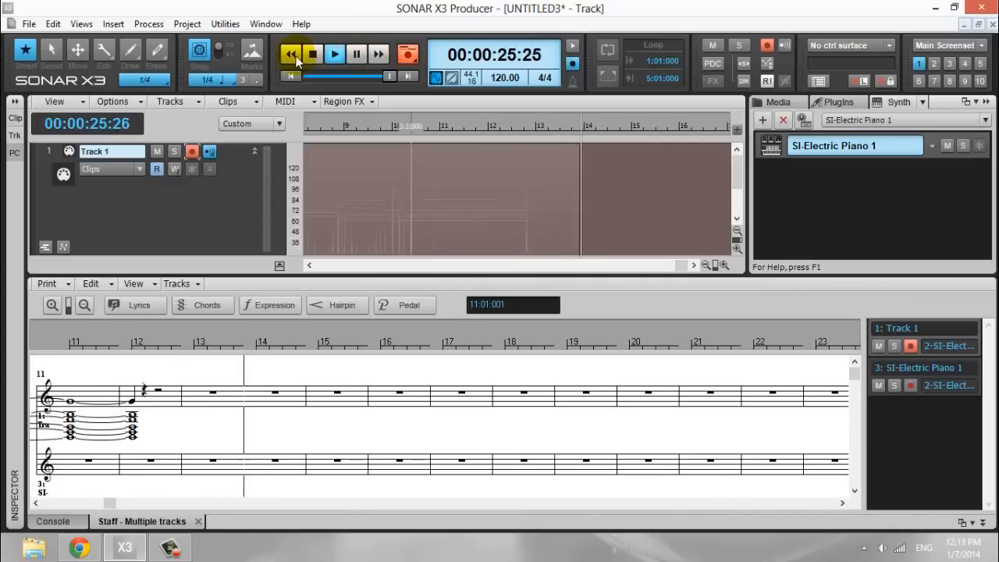
- Stop recording, rewind to the start, and play back the Record 3 clip
left_click(313, 54)
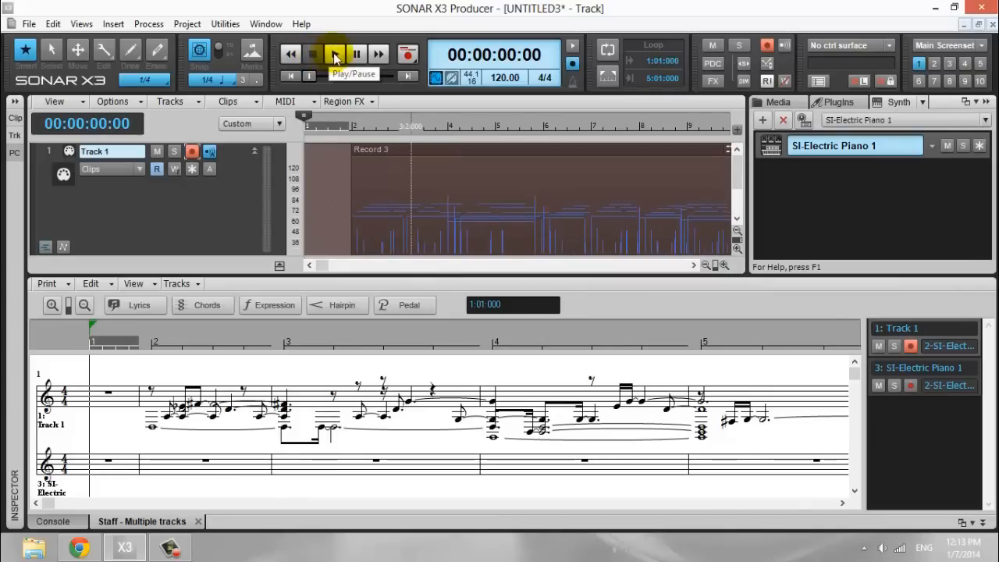
left_click(334, 53)
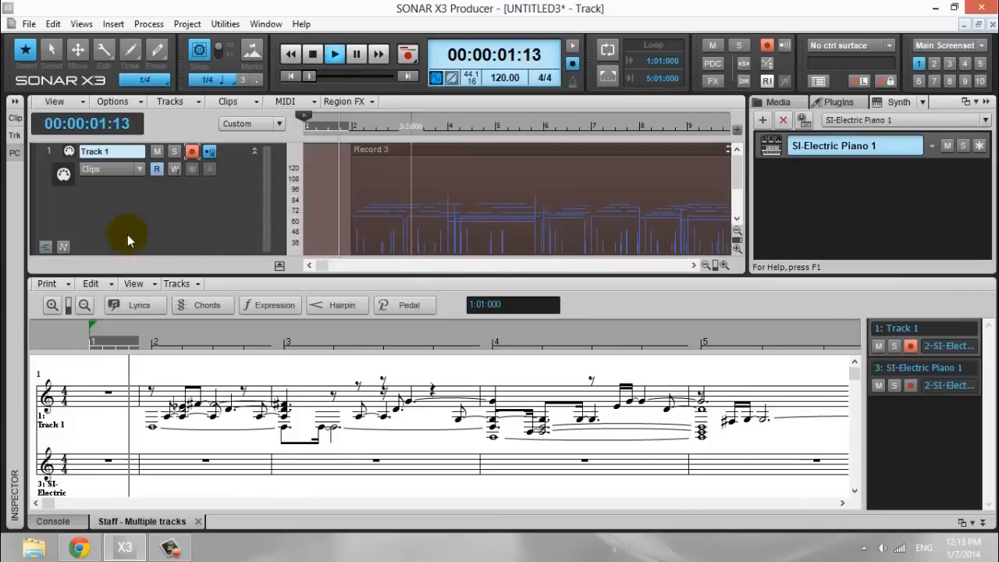